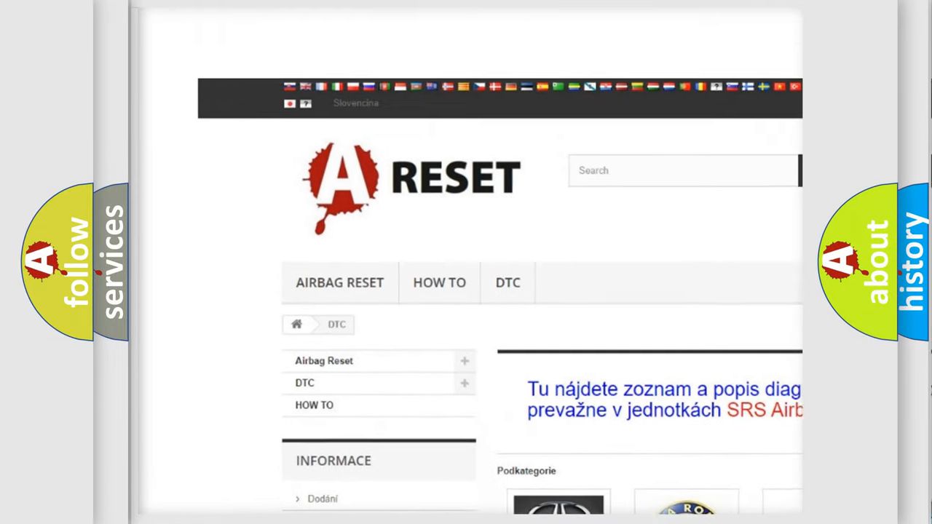
# Step: Choose Jeep from the DTC brand list and browse its trouble codes such as B0001:13 and B1381
pyautogui.scroll(-3)
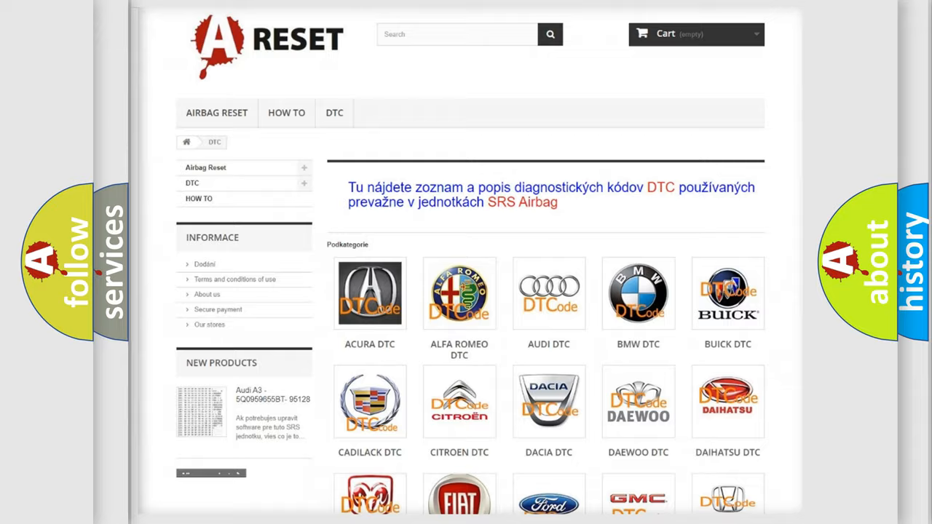
pyautogui.scroll(-3)
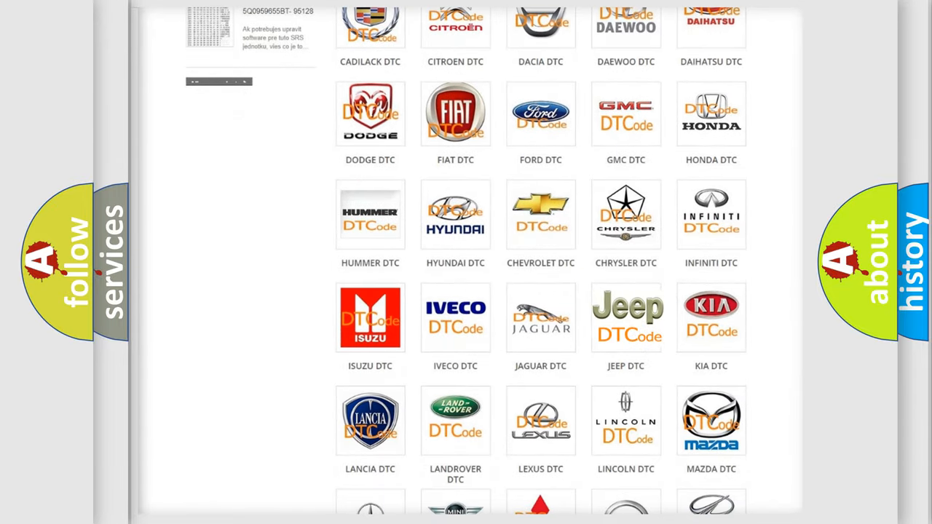
pyautogui.click(626, 318)
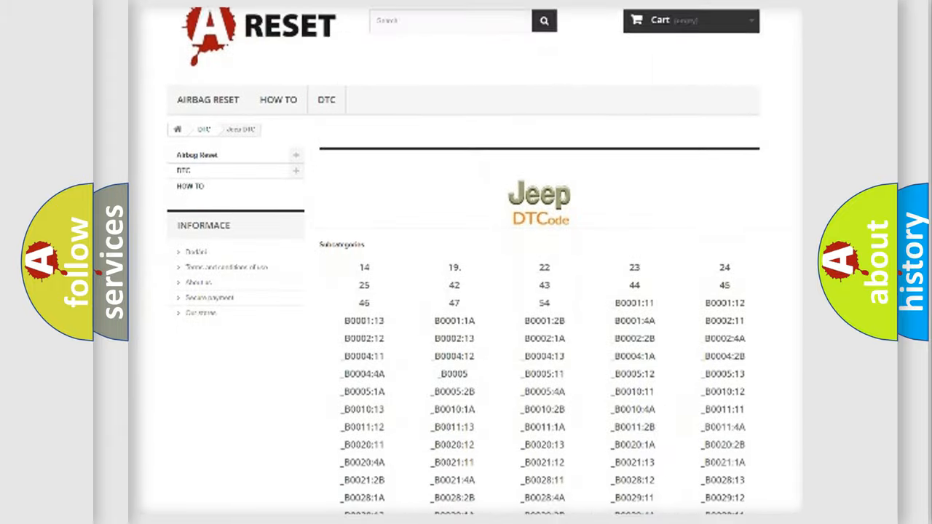
pyautogui.scroll(-3)
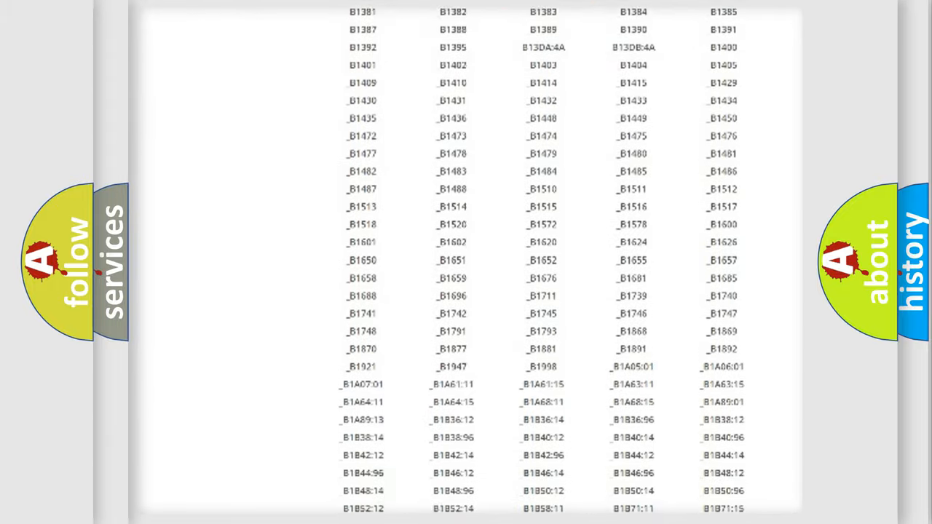